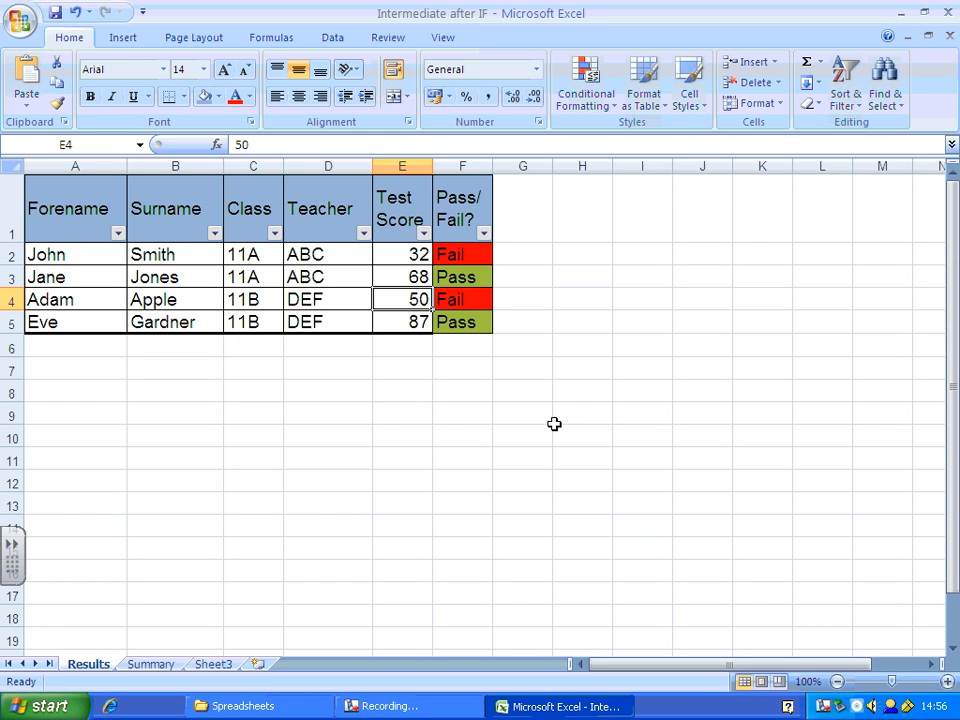
mouse_move(560, 332)
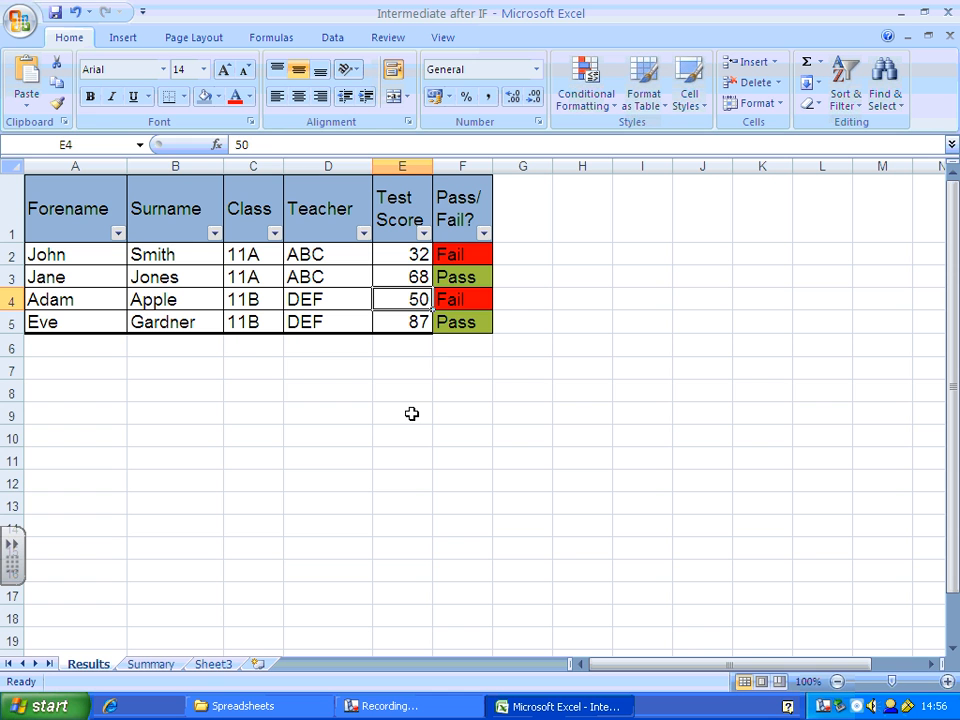
mouse_move(440, 376)
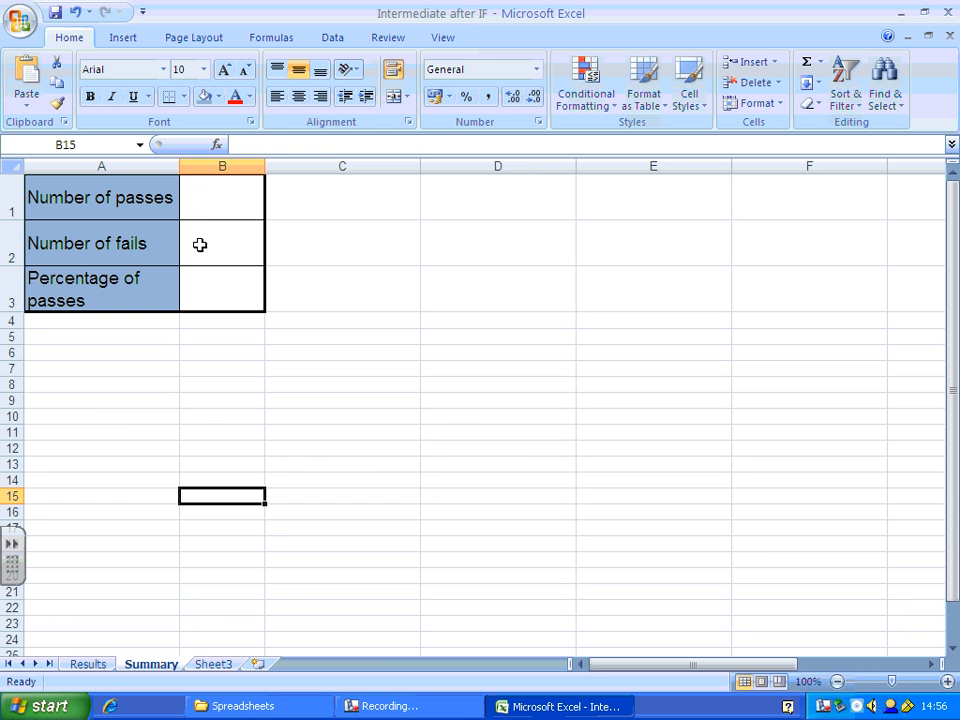
mouse_move(216, 206)
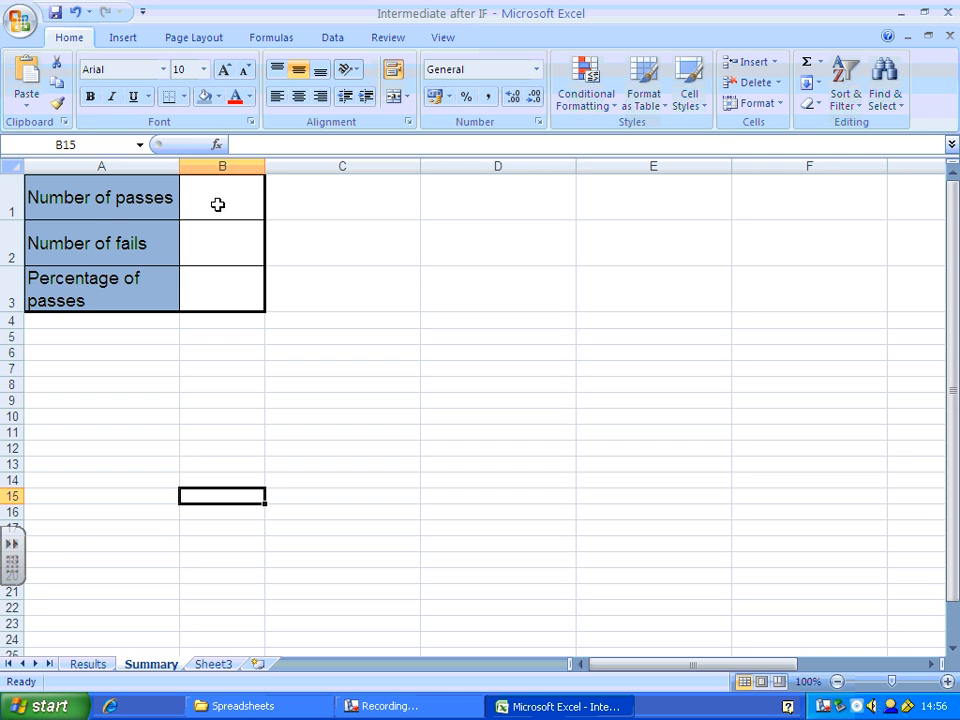
Start a formula in B1 and pick COUNTIF from the Insert Function search for 'c'.
left_click(222, 198)
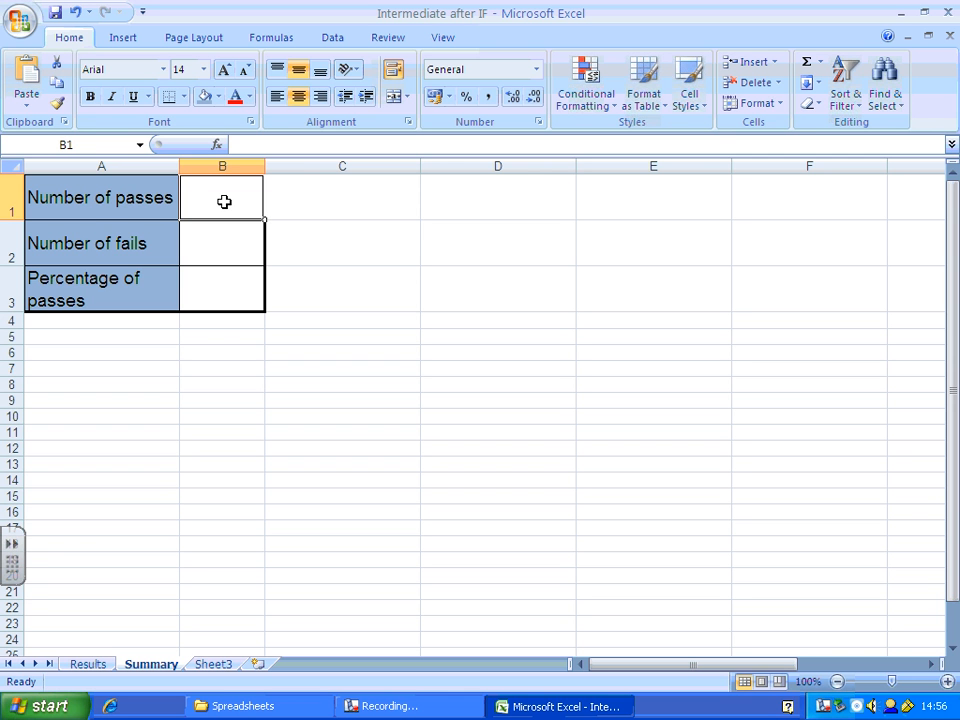
mouse_move(808, 68)
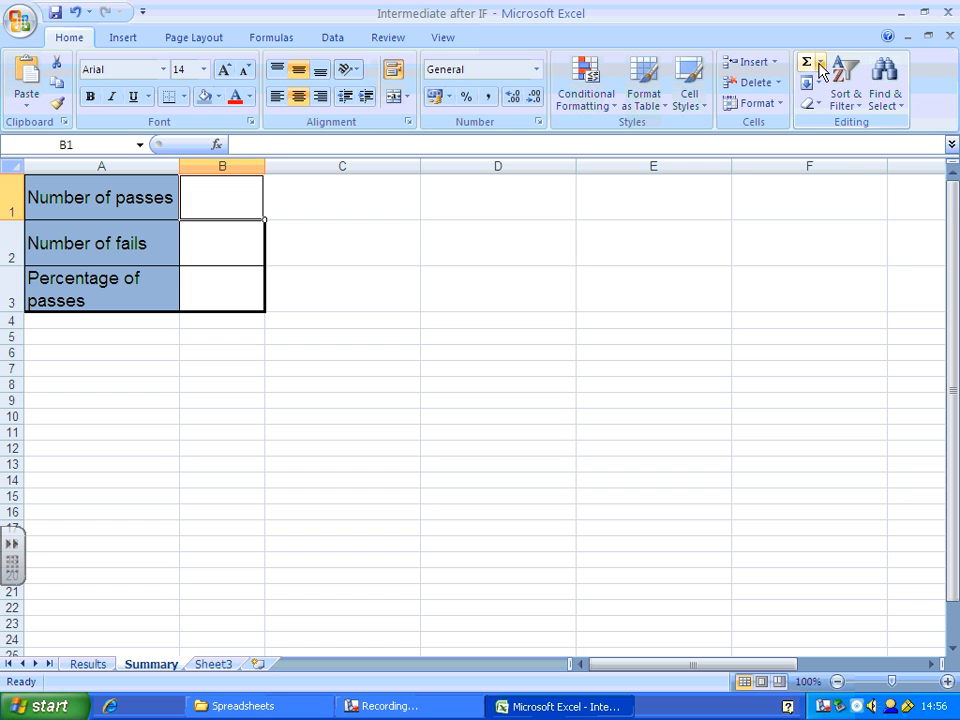
left_click(820, 66)
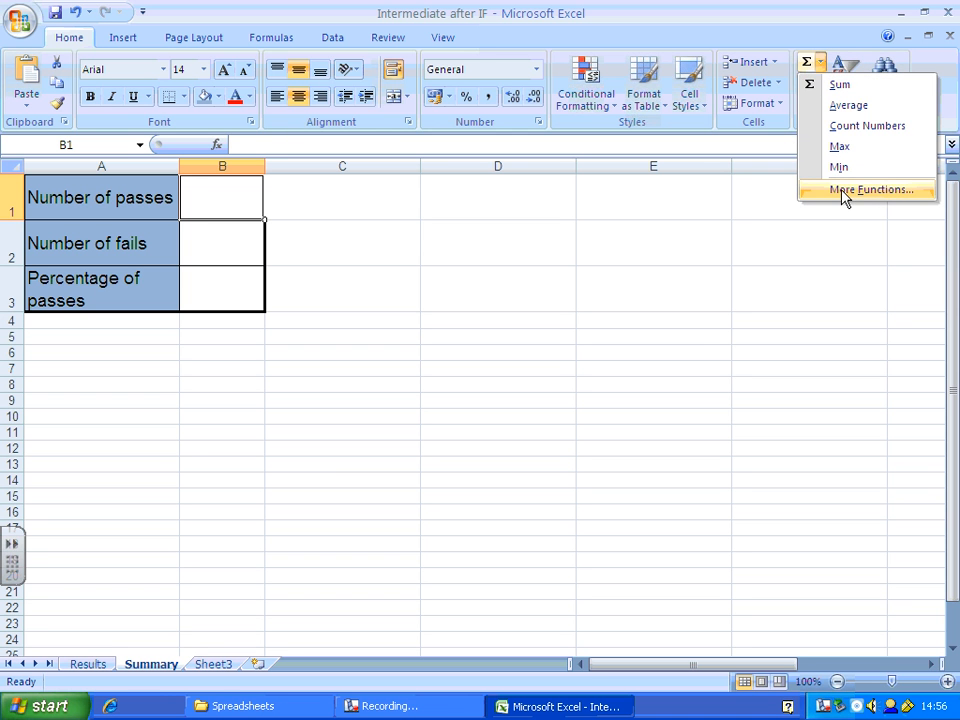
left_click(870, 188)
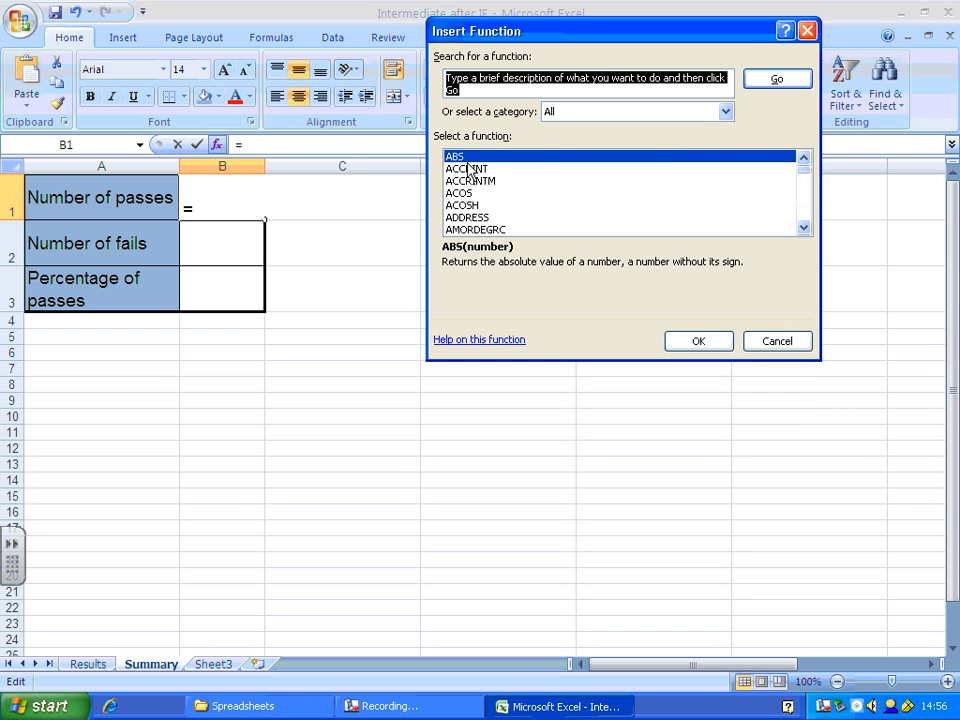
type("c")
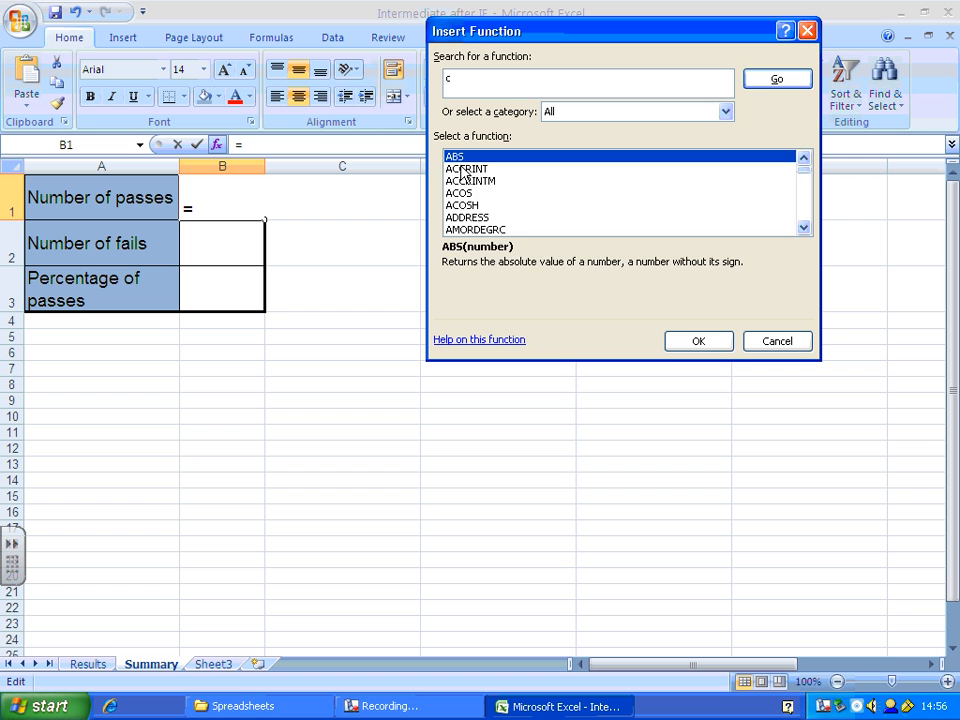
left_click(804, 228)
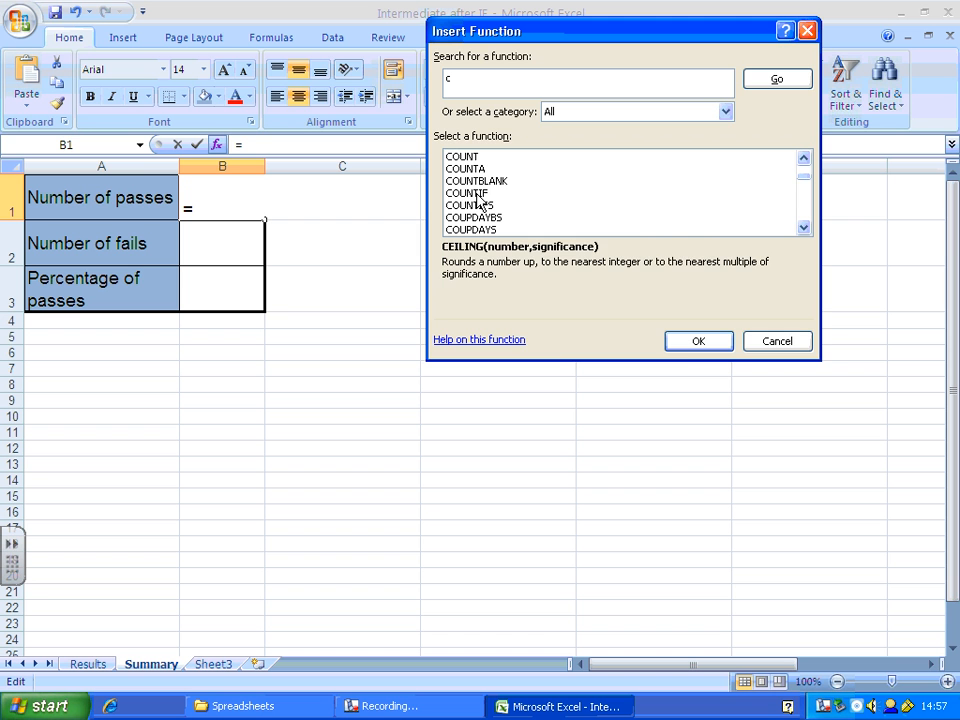
left_click(466, 192)
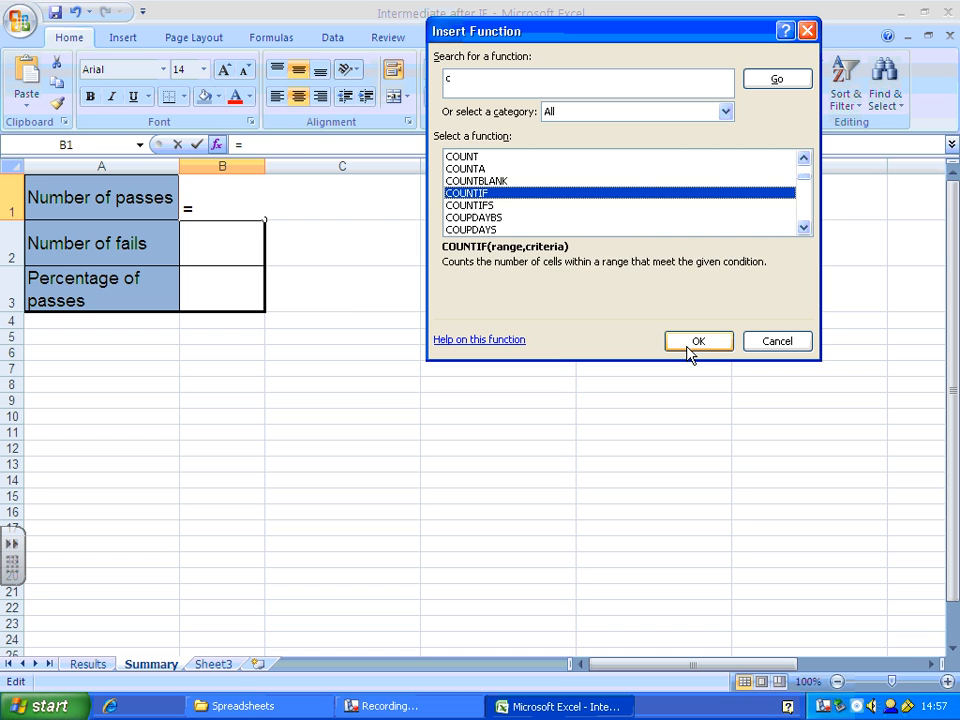
Enter =COUNTIF(Results!F2:F5,"Pass") in B1 so it shows 2 passes.
left_click(698, 340)
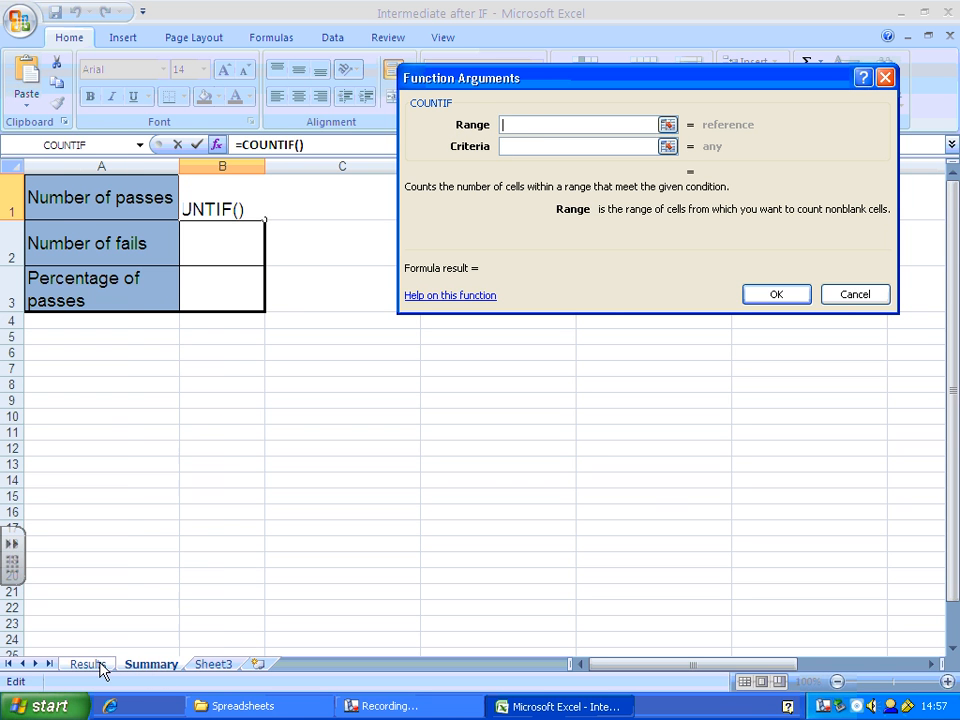
left_click(88, 664)
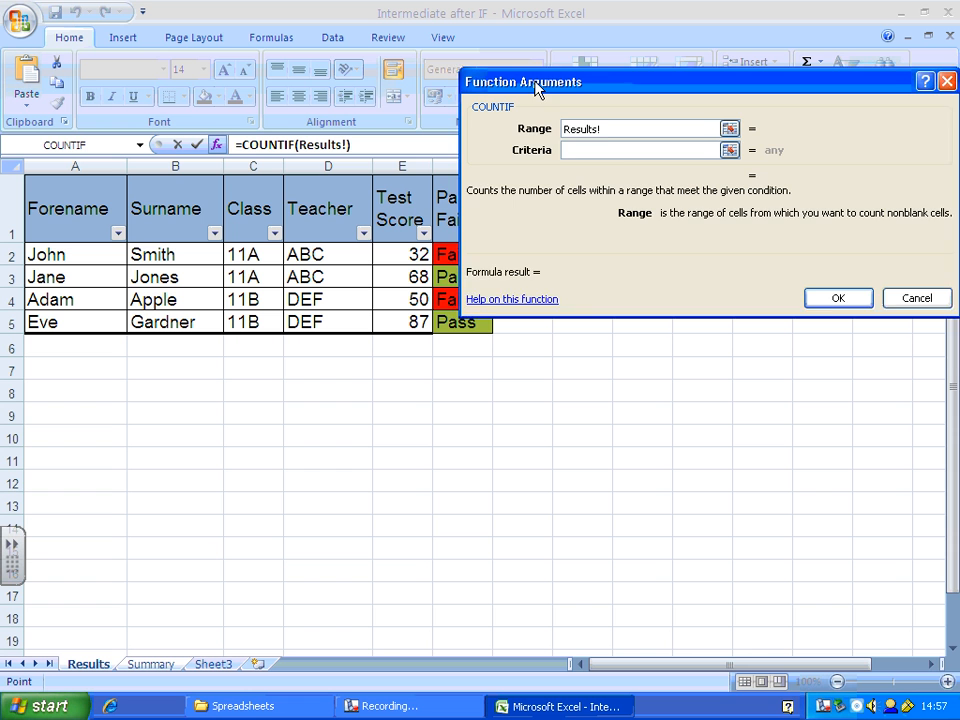
left_click(462, 254)
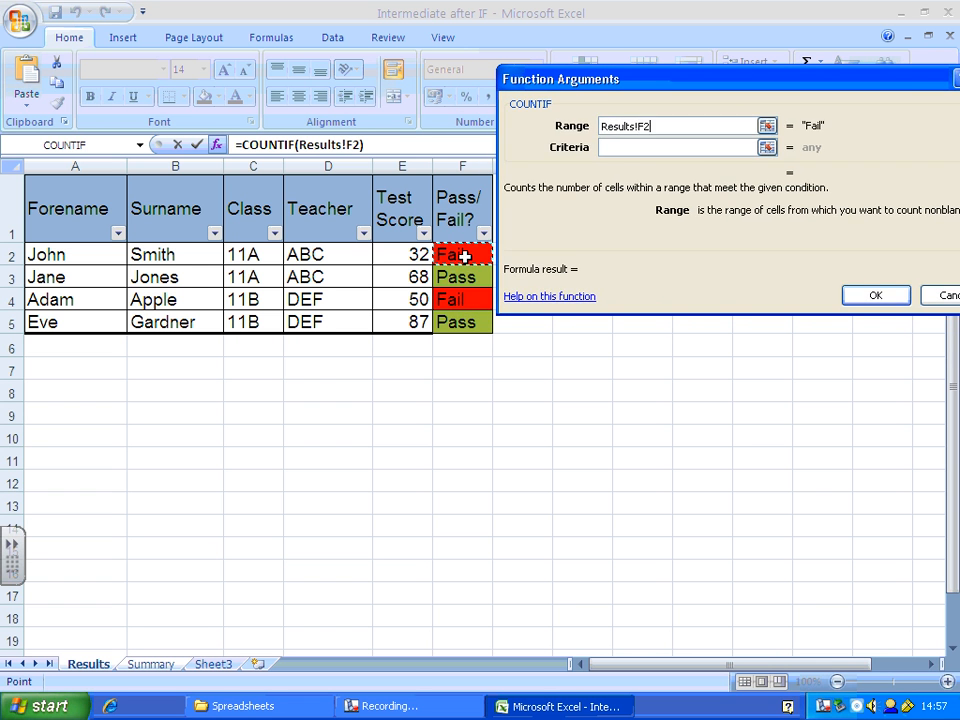
left_click_drag(462, 254, 462, 320)
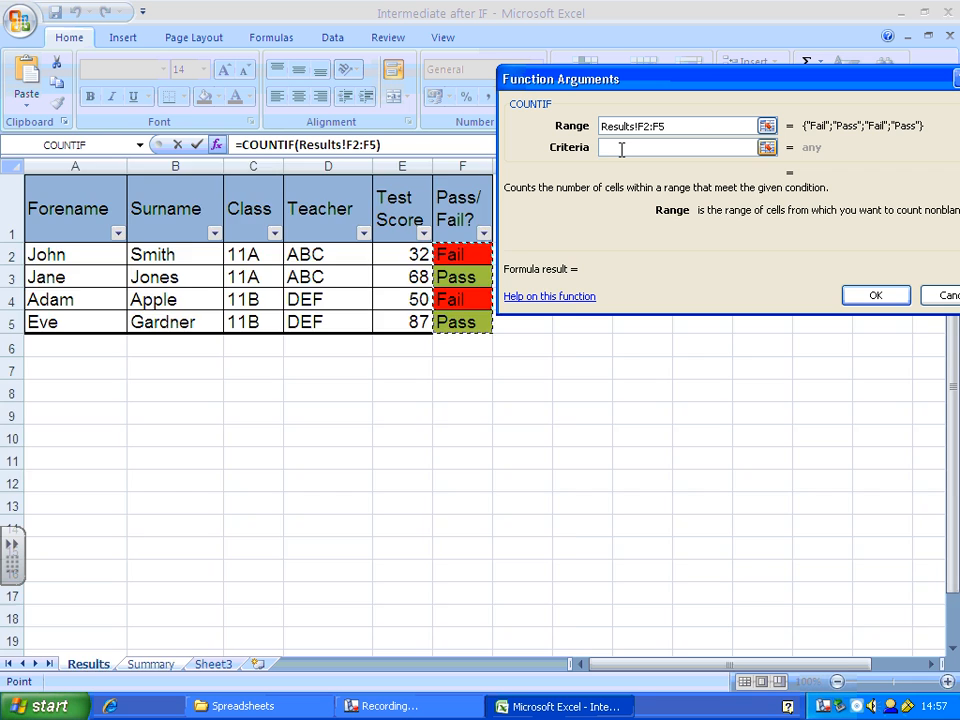
left_click(150, 664)
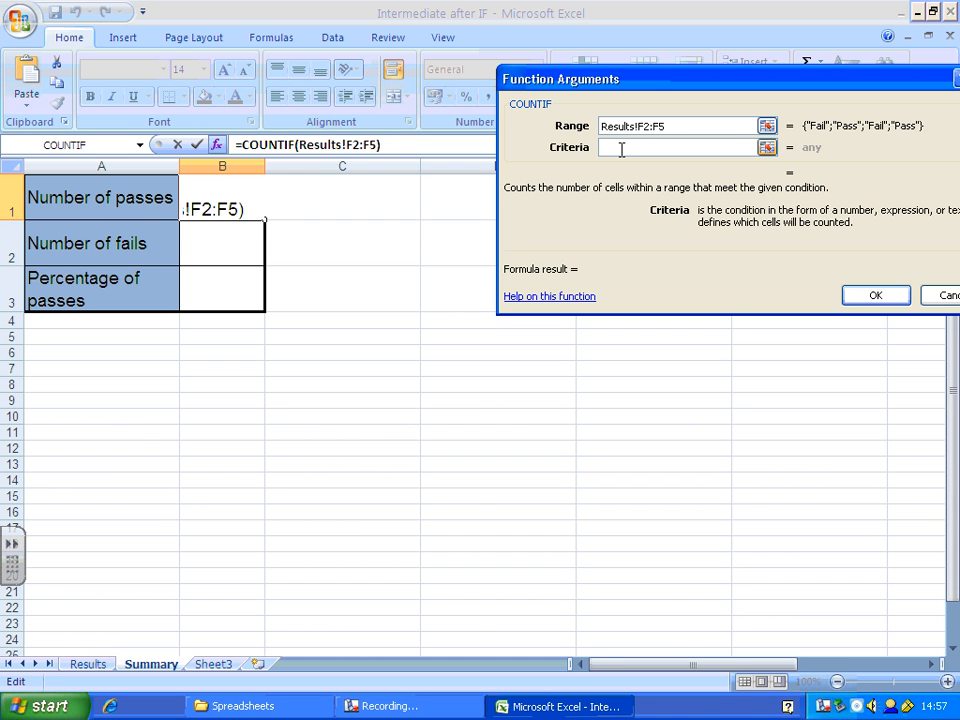
type("Pass")
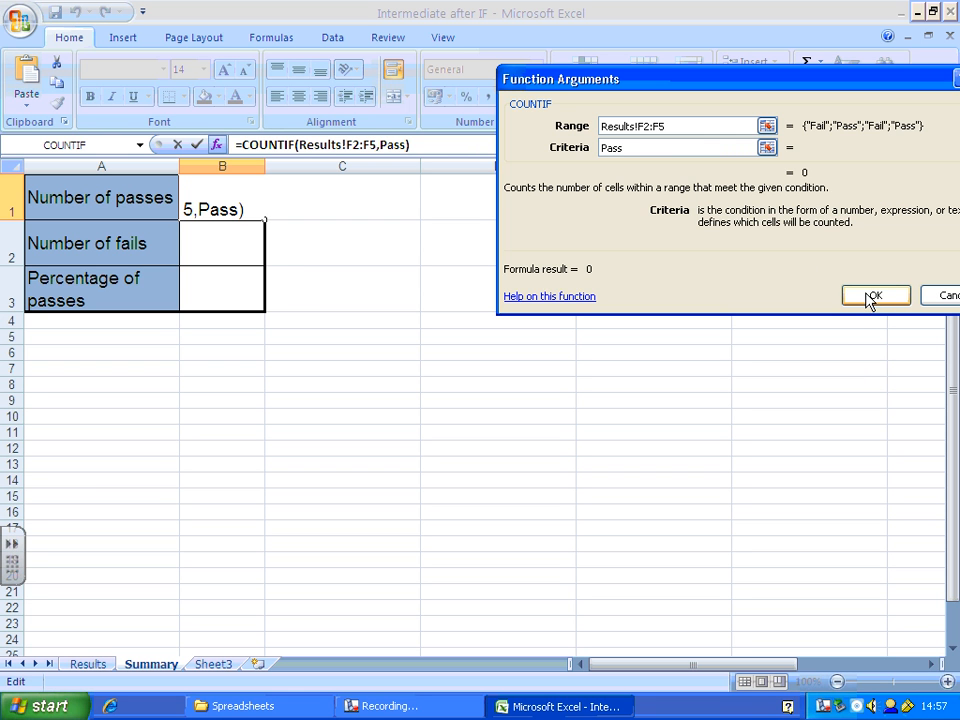
left_click(872, 296)
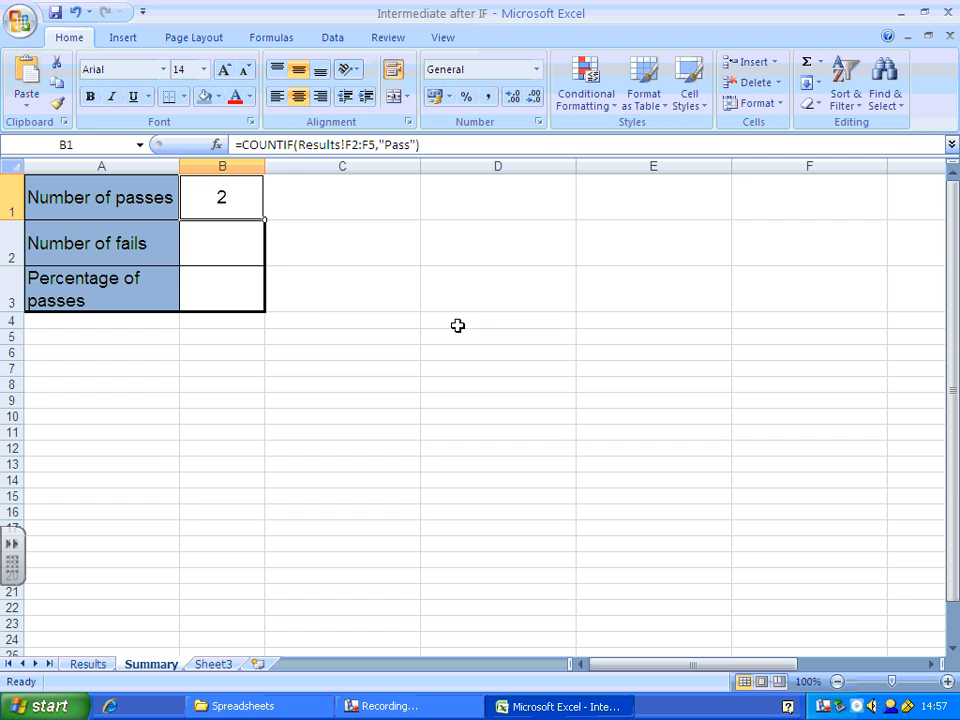
mouse_move(408, 360)
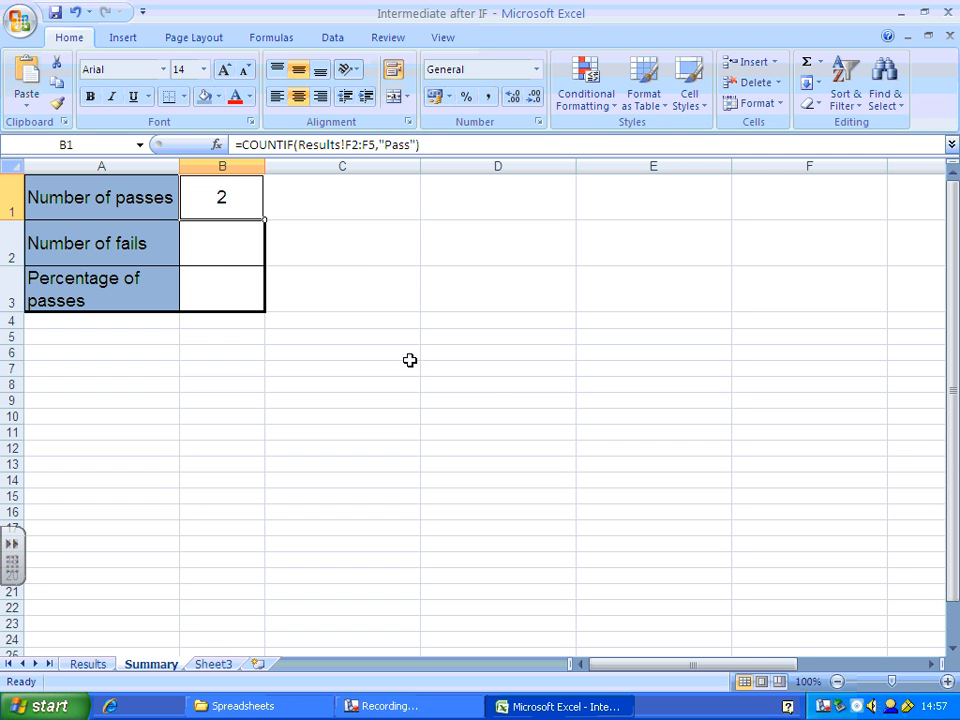
Start a formula in B2 and pick COUNTIF from the Most Recently Used functions.
left_click(220, 244)
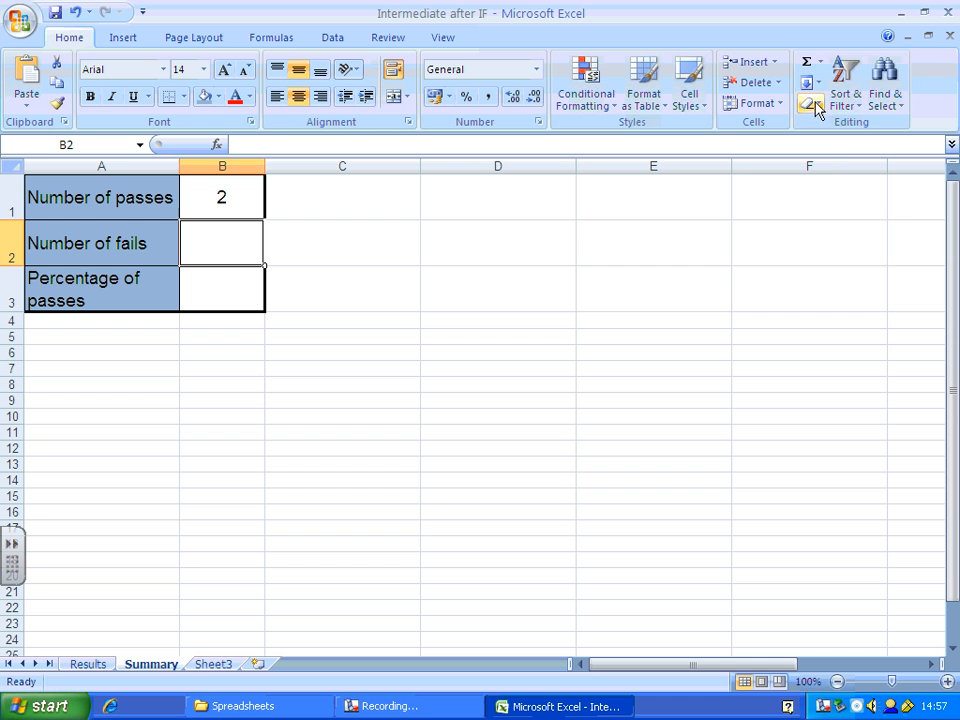
left_click(818, 62)
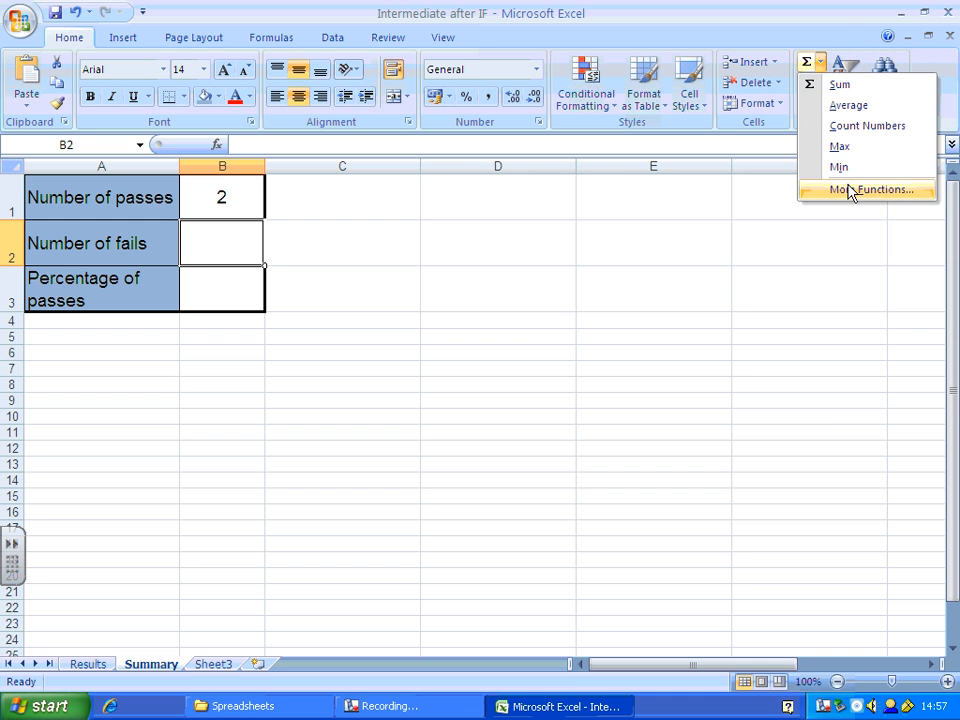
left_click(880, 188)
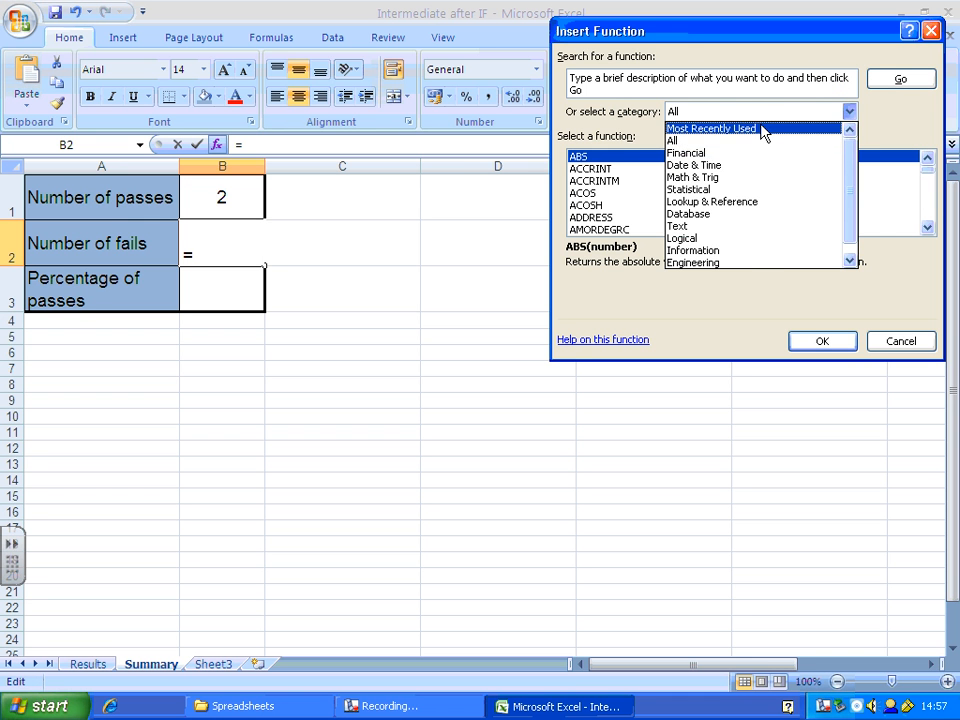
left_click(712, 128)
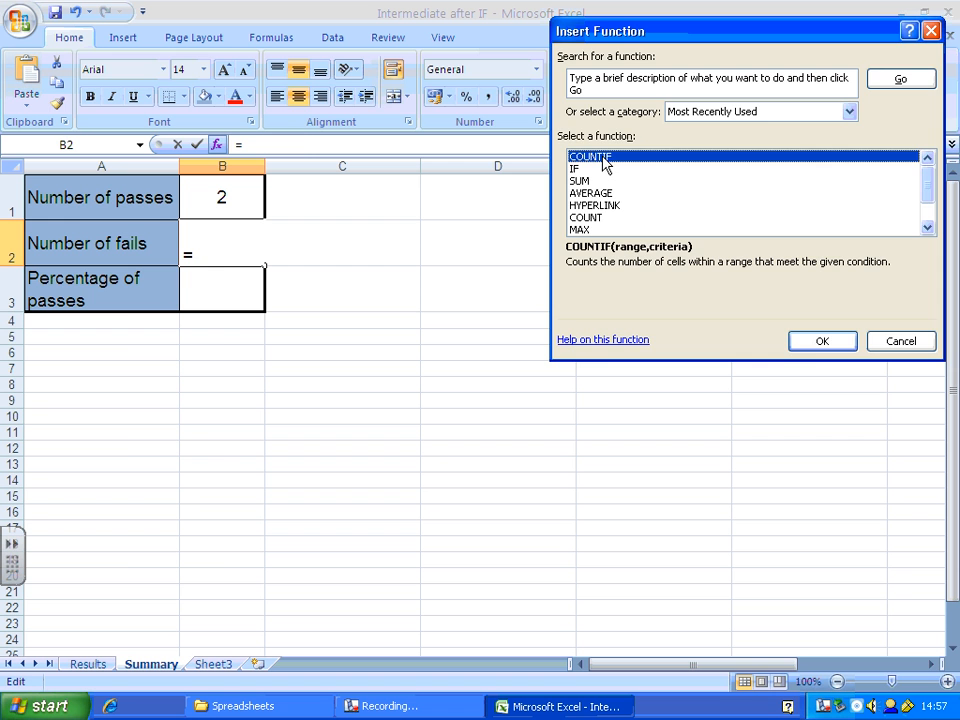
Enter =COUNTIF(Results!F2:F5,"Fail") in B2 so it shows 2 fails.
left_click(820, 340)
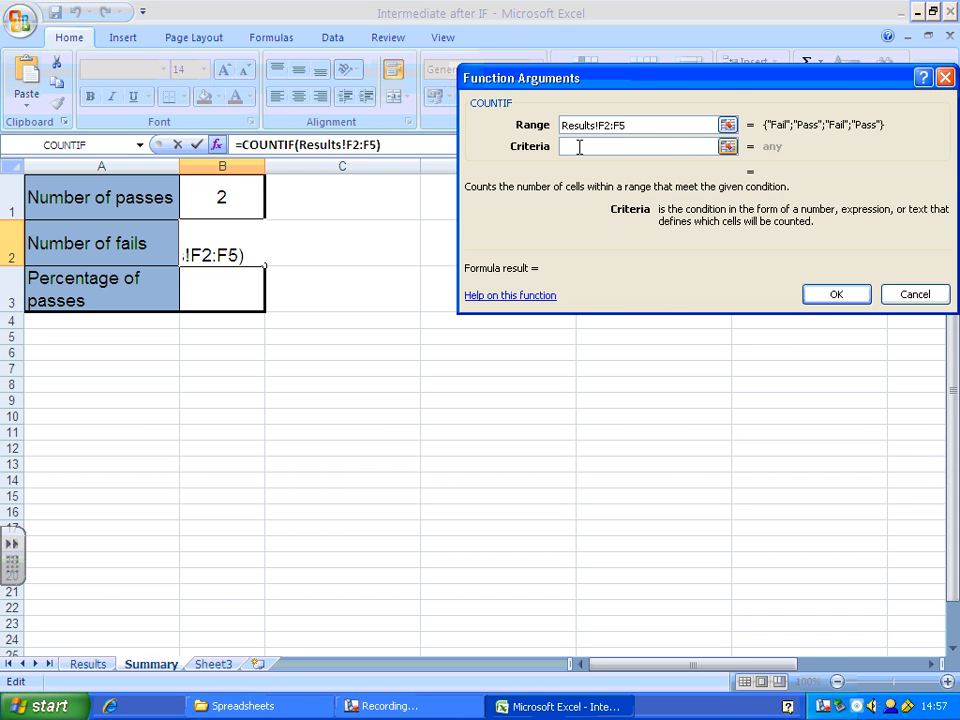
type("Fail")
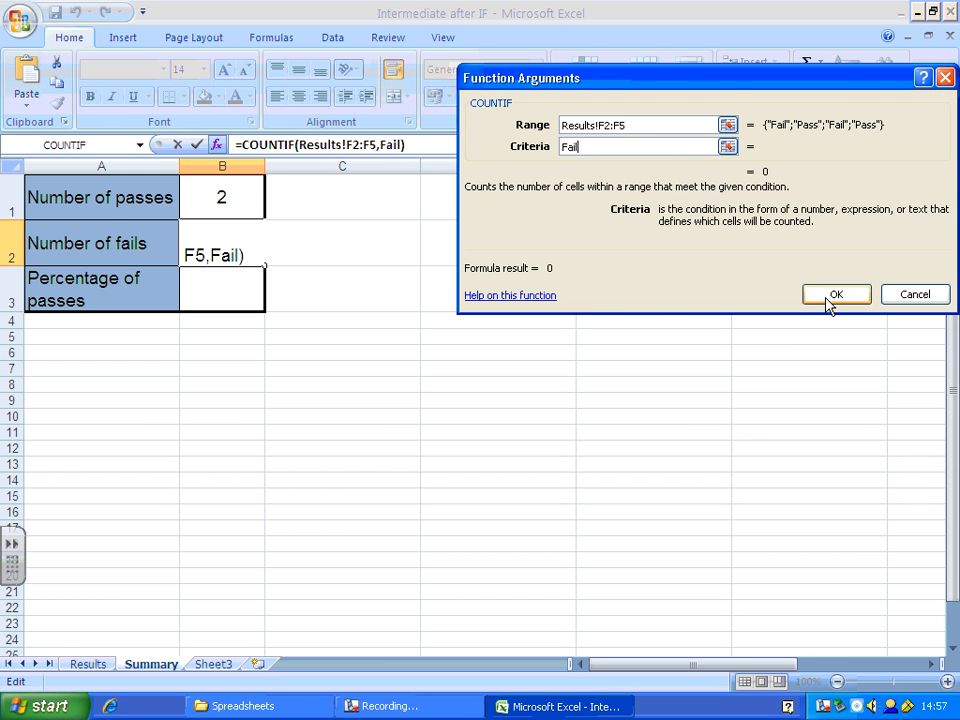
left_click(836, 294)
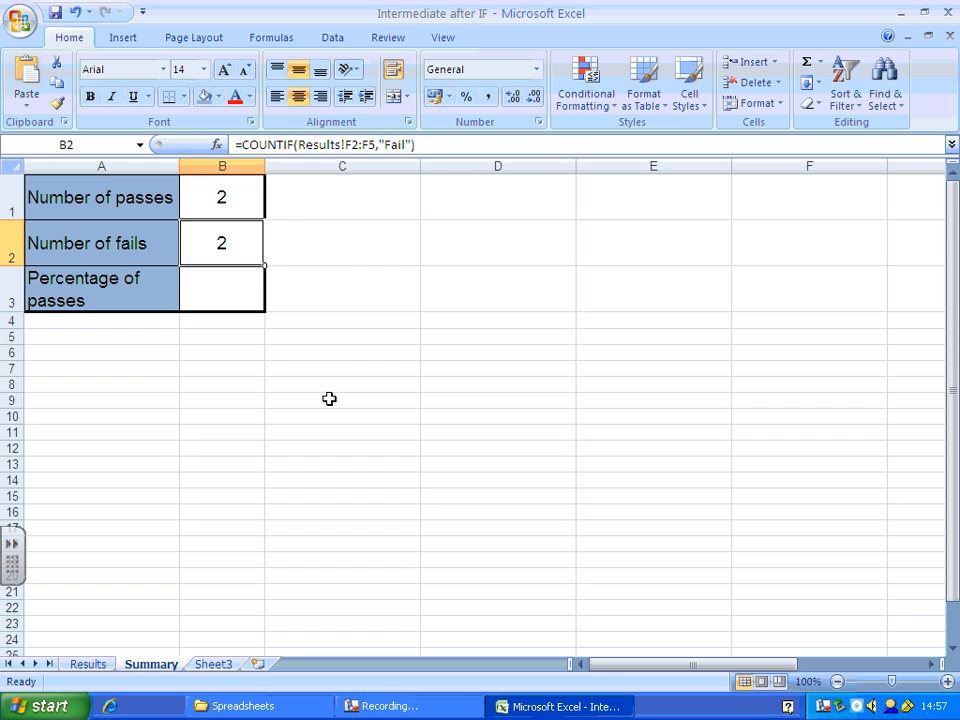
left_click(342, 400)
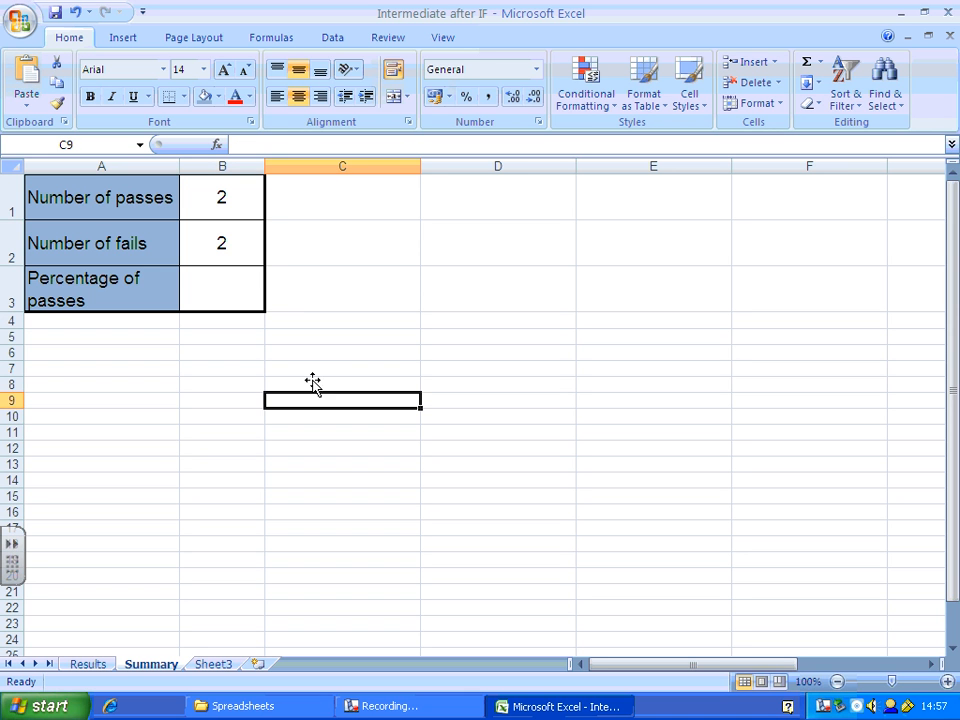